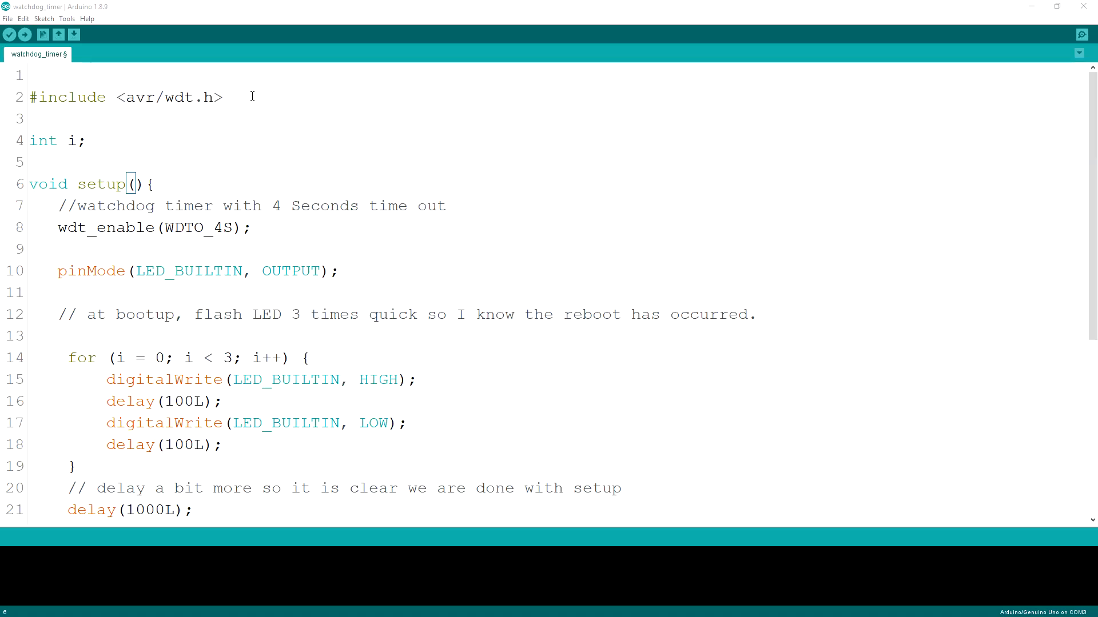
{"action": "triple_click", "coordinate": [125, 96]}
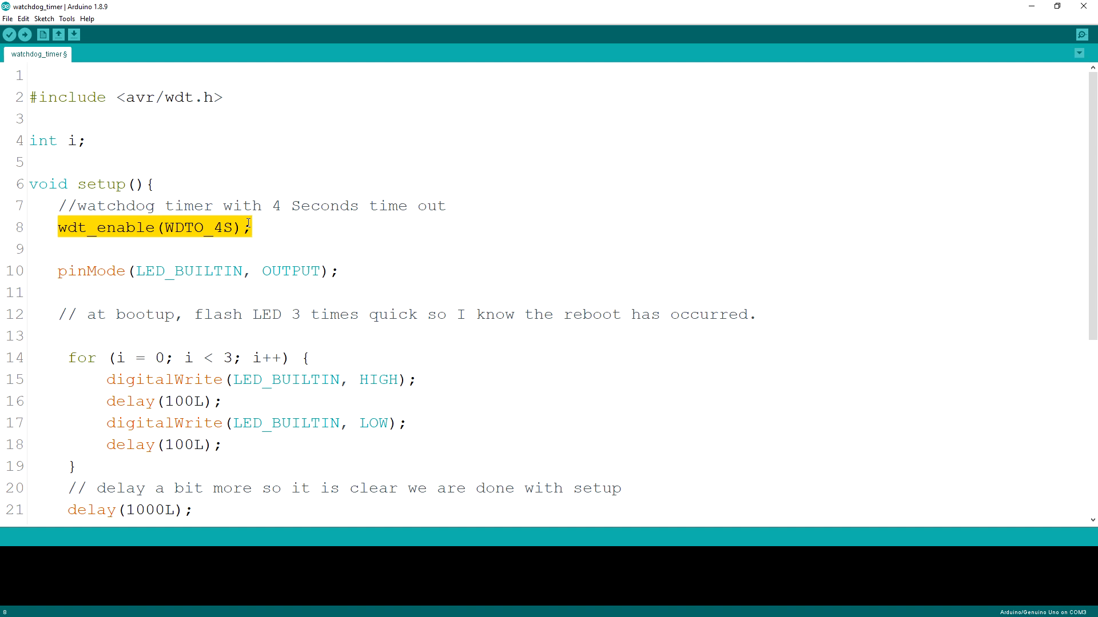
{"action": "double_click", "coordinate": [200, 227]}
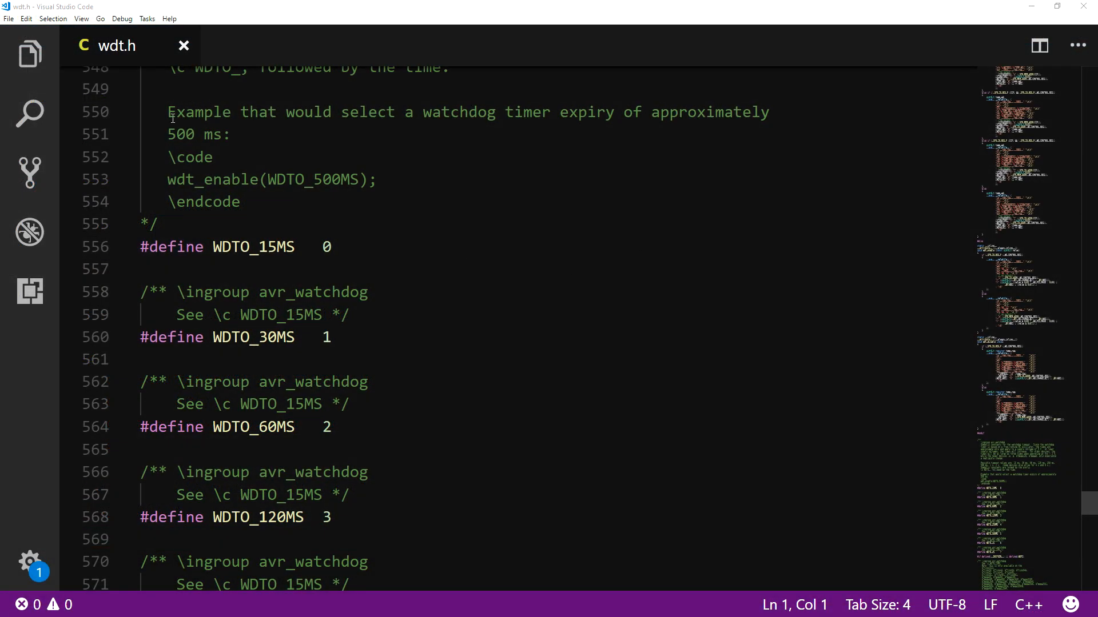
{"action": "scroll", "scroll_direction": "down", "scroll_amount": 3}
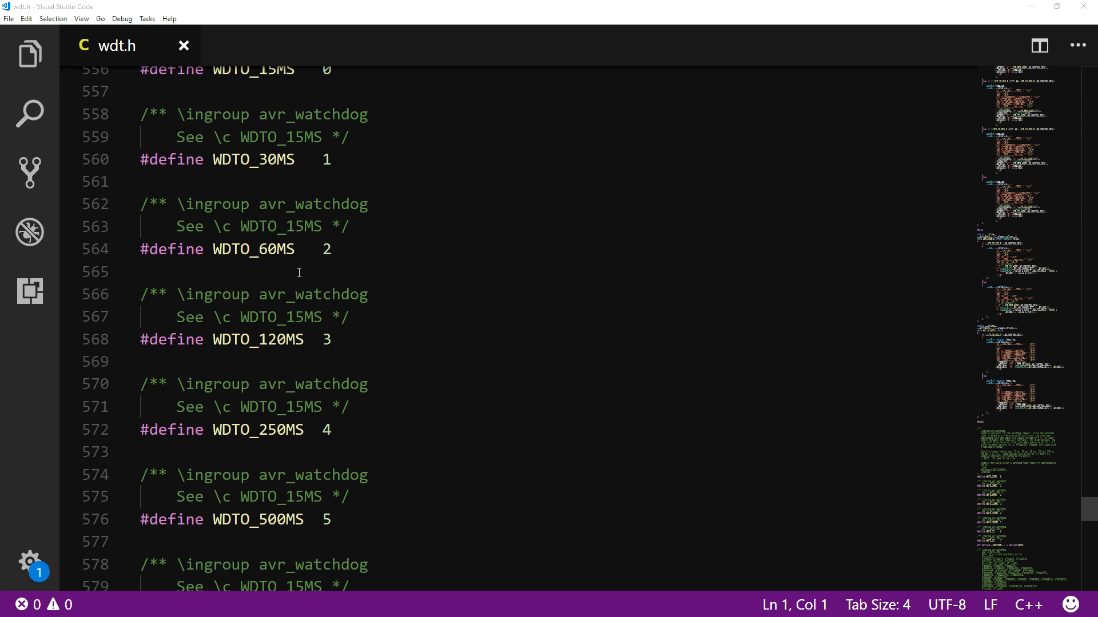
{"action": "scroll", "scroll_direction": "down", "scroll_amount": 3}
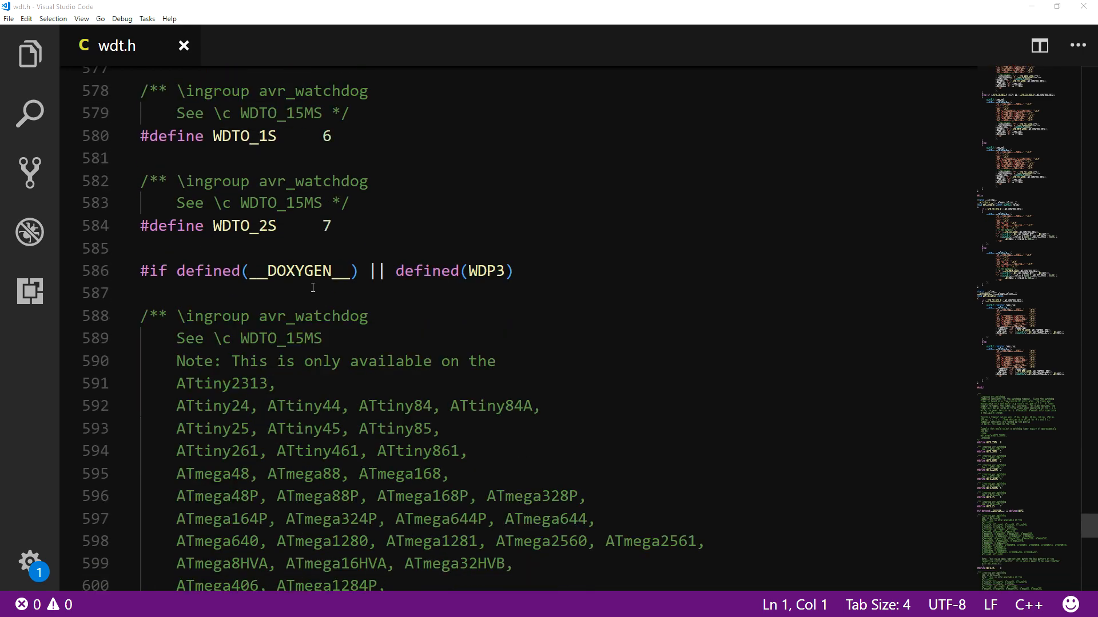
{"action": "scroll", "scroll_direction": "down", "scroll_amount": 3}
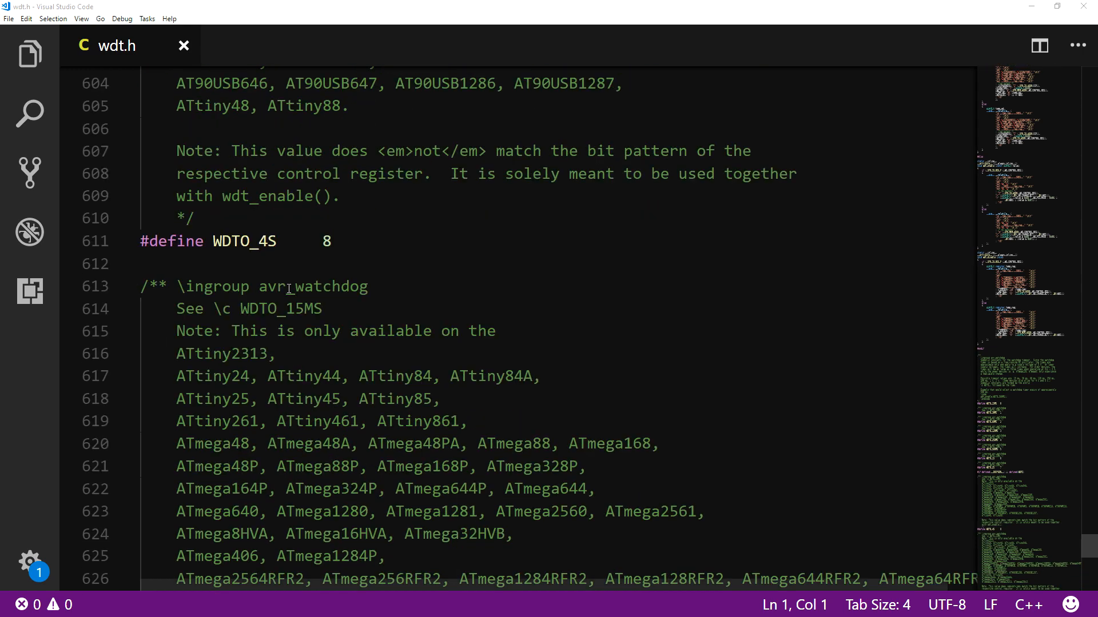
{"action": "scroll", "scroll_direction": "down", "scroll_amount": 3}
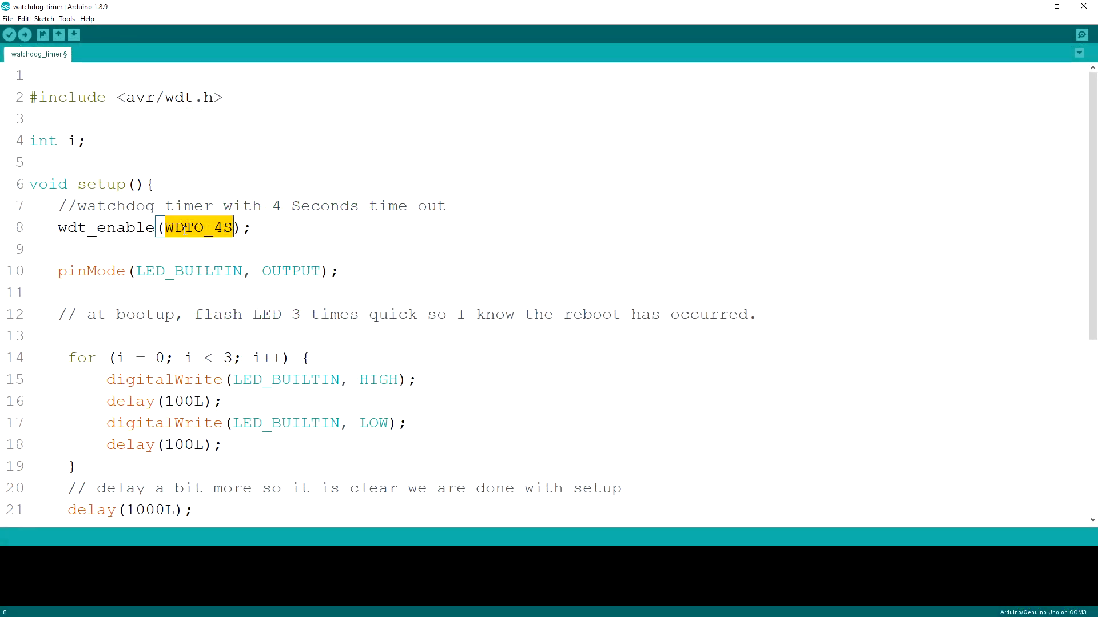
{"action": "mouse_move", "coordinate": [227, 217]}
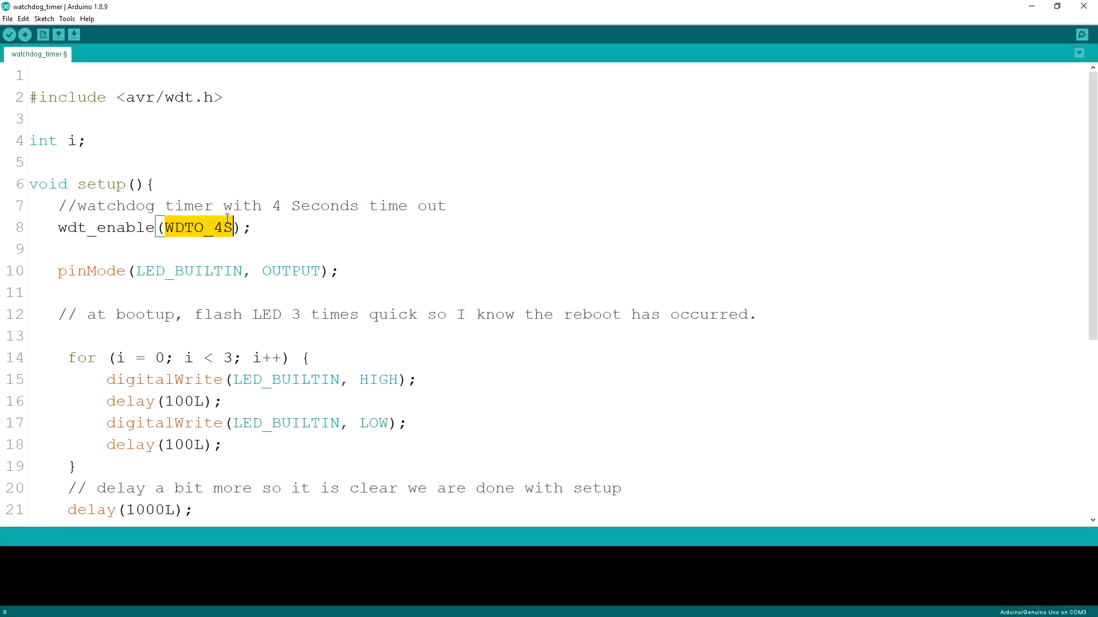
{"action": "scroll", "scroll_direction": "down", "scroll_amount": 3}
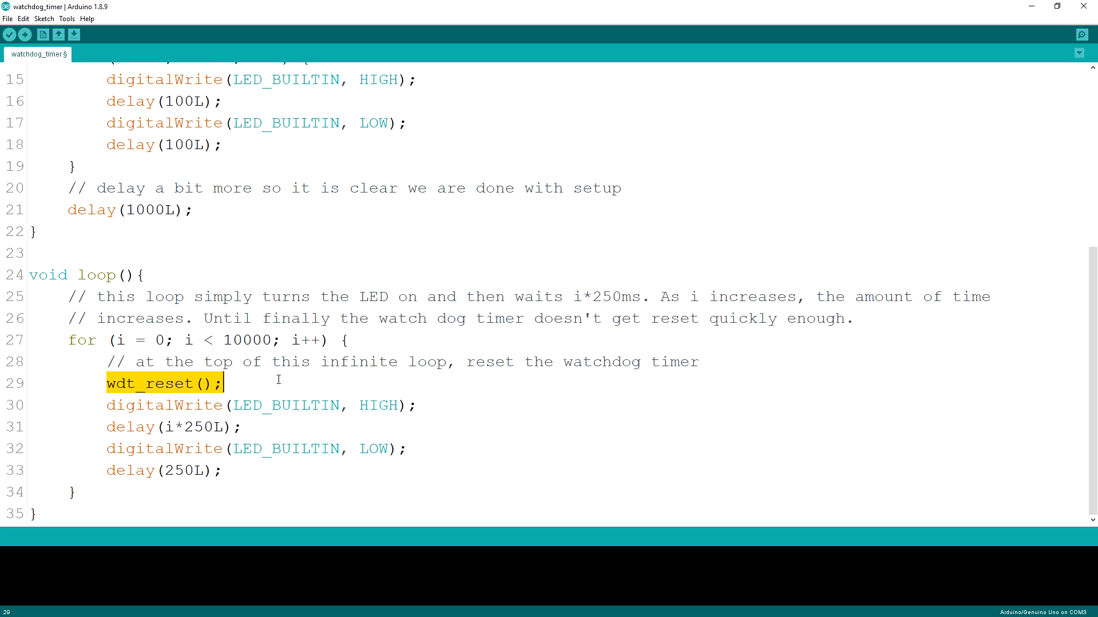
{"action": "mouse_move", "coordinate": [283, 384]}
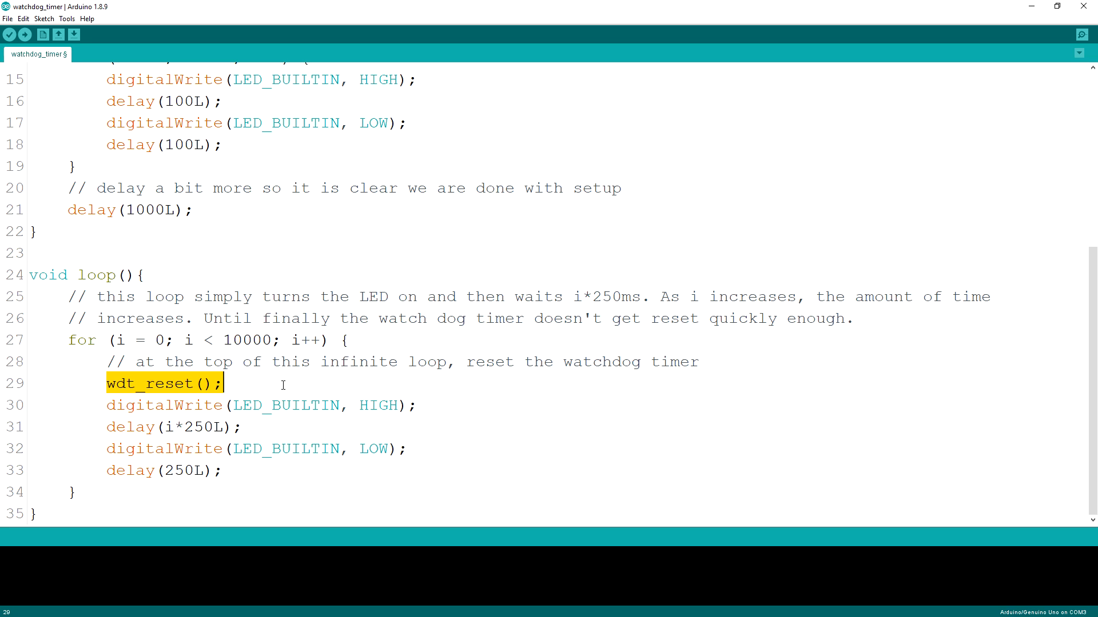
{"action": "scroll", "scroll_direction": "up", "scroll_amount": 3}
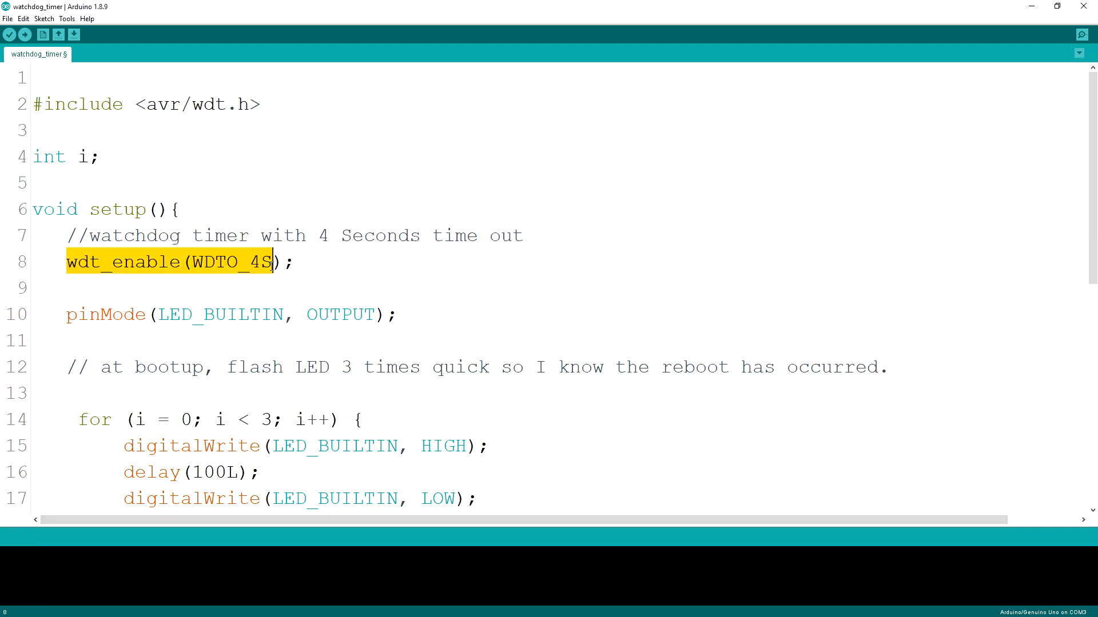
{"action": "scroll", "scroll_direction": "down", "scroll_amount": 3}
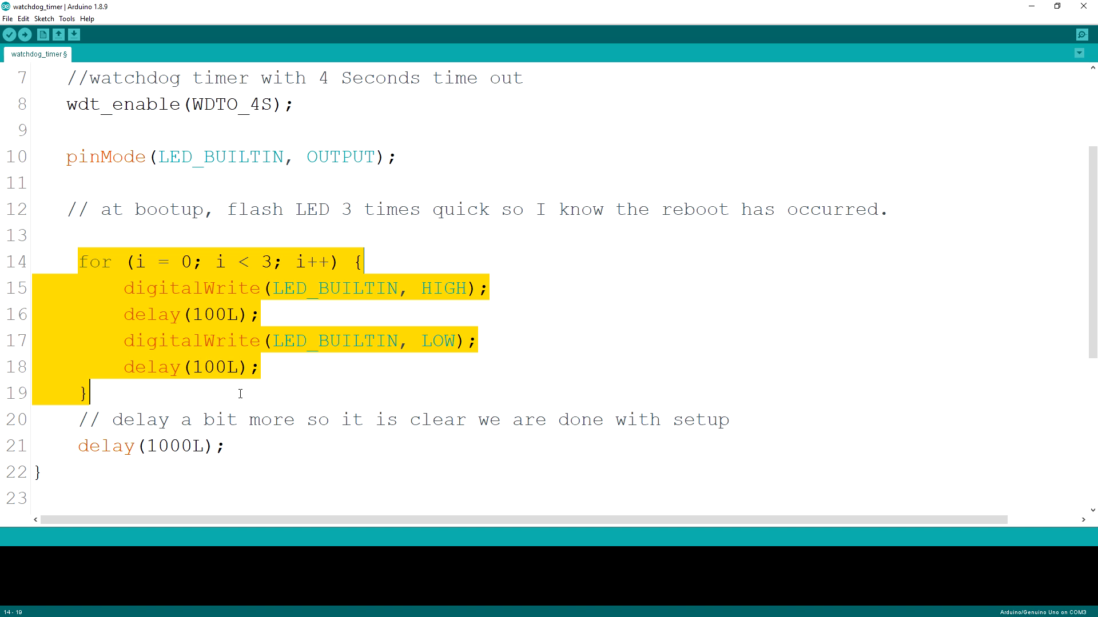
{"action": "scroll", "scroll_direction": "down", "scroll_amount": 3}
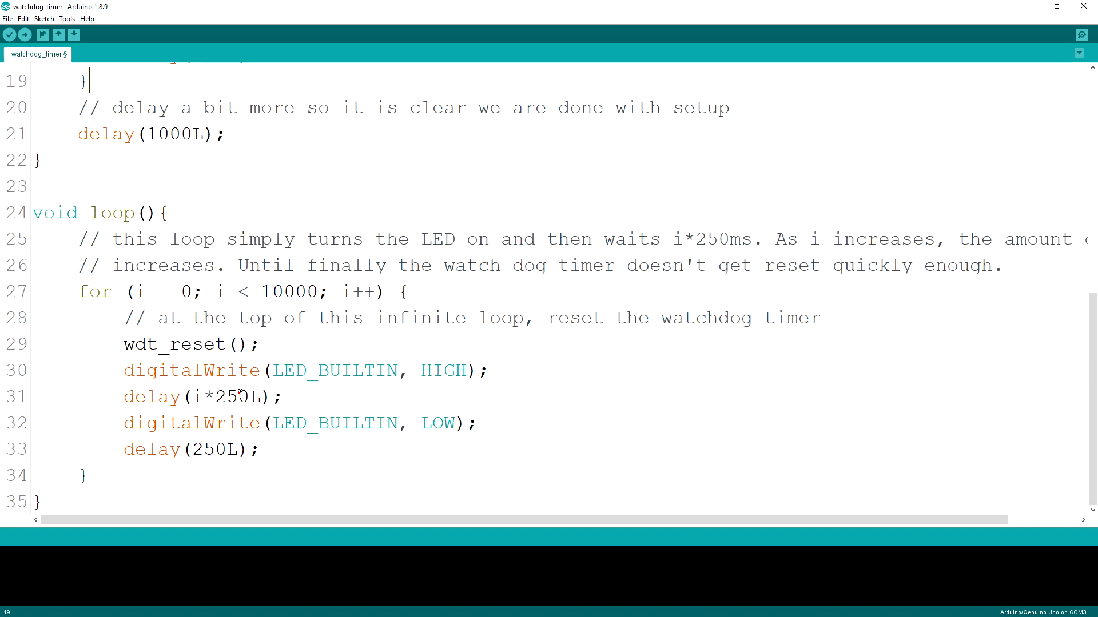
{"action": "left_click", "coordinate": [123, 344]}
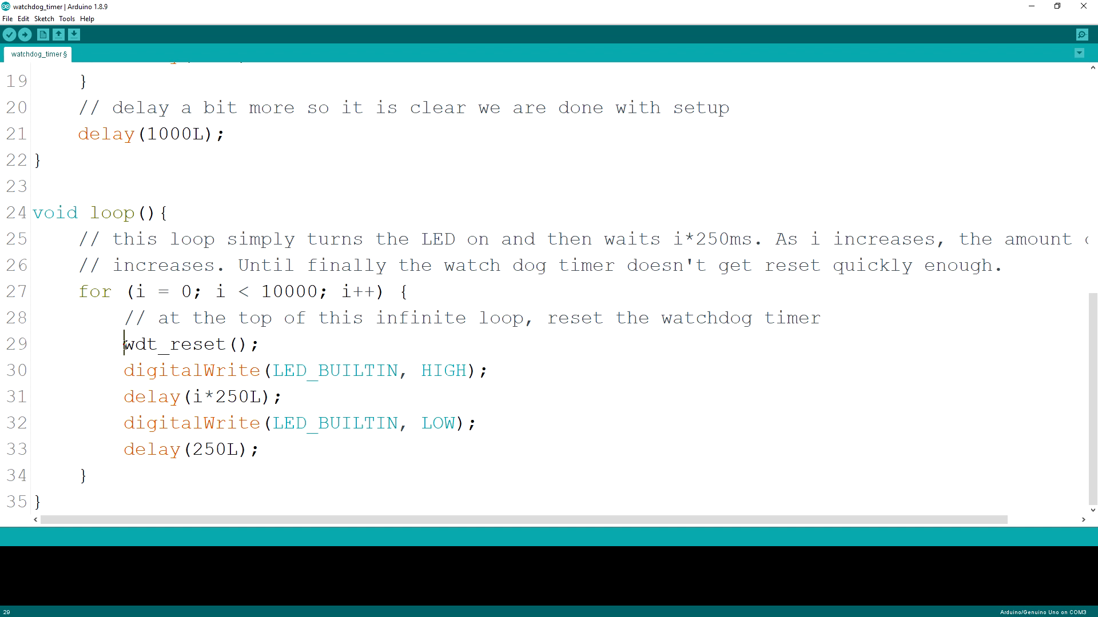
{"action": "double_click", "coordinate": [175, 344]}
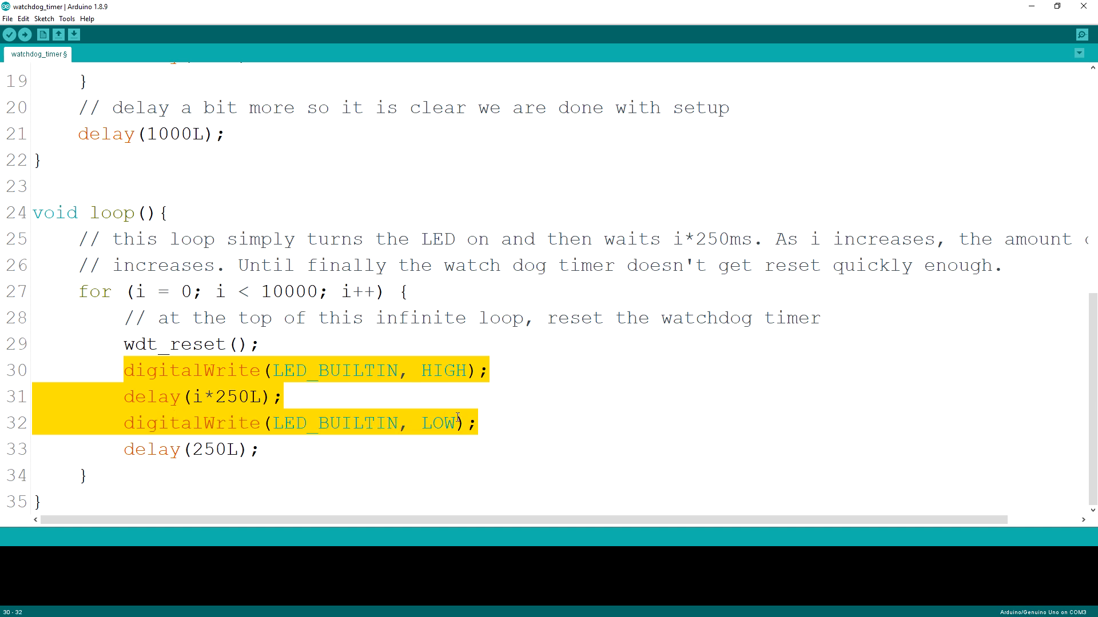
{"action": "left_click", "coordinate": [202, 344]}
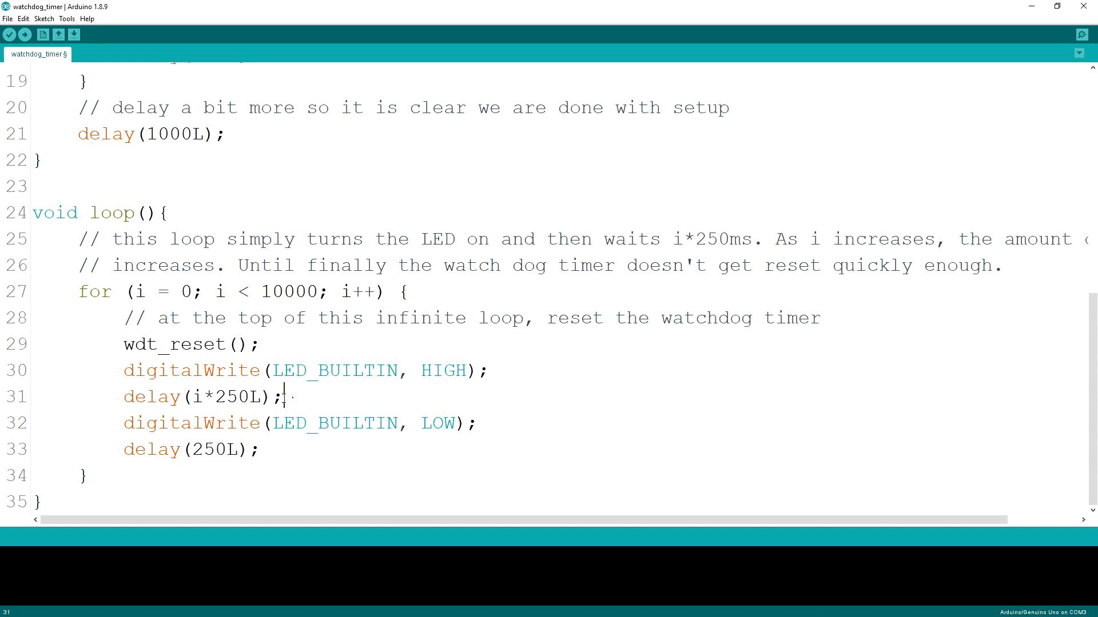
{"action": "double_click", "coordinate": [151, 396]}
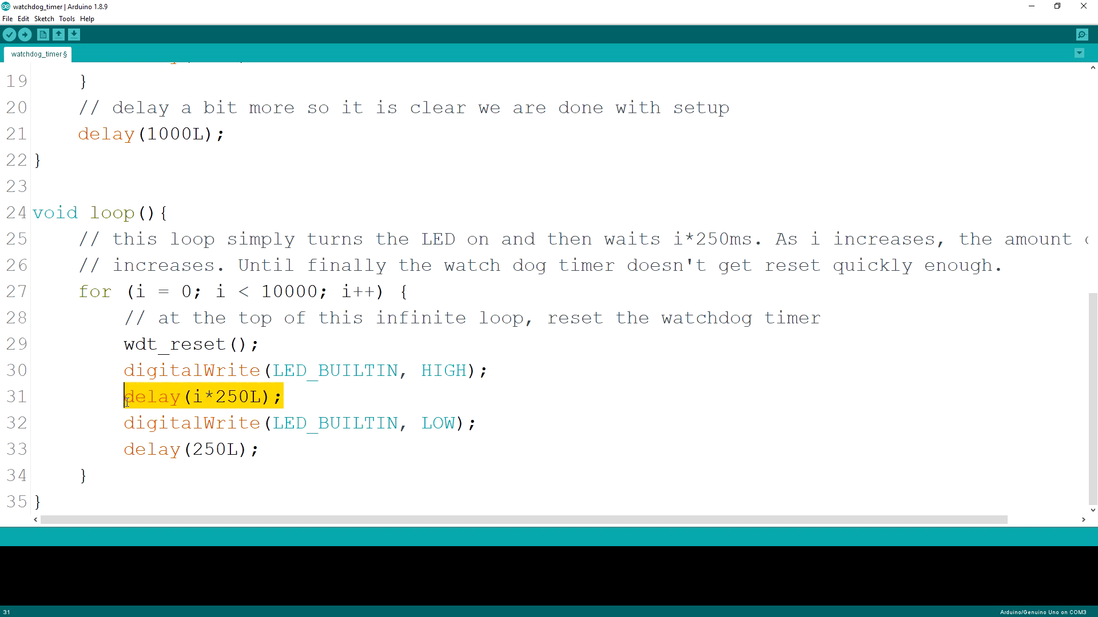